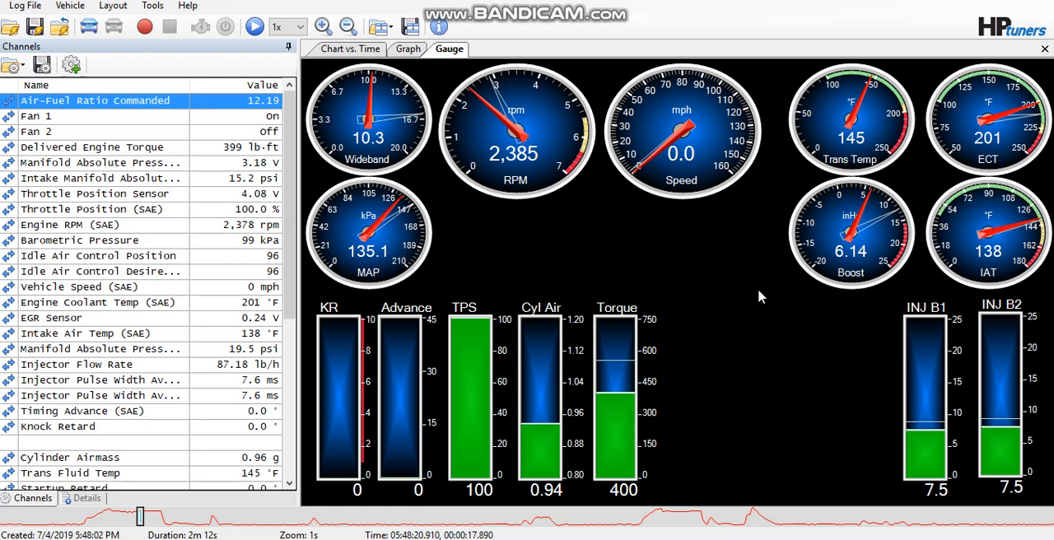
mouse_move(737, 377)
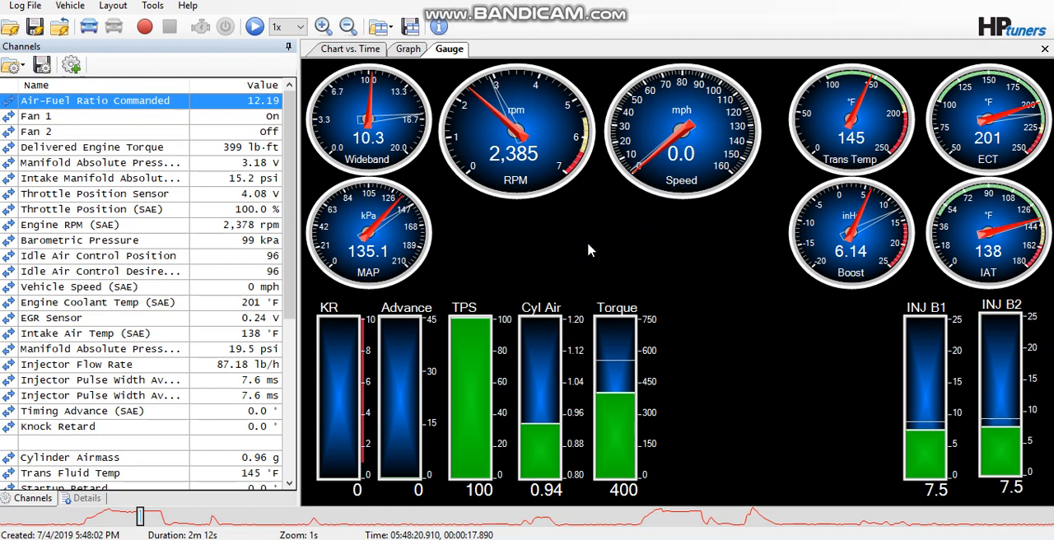
mouse_move(515, 269)
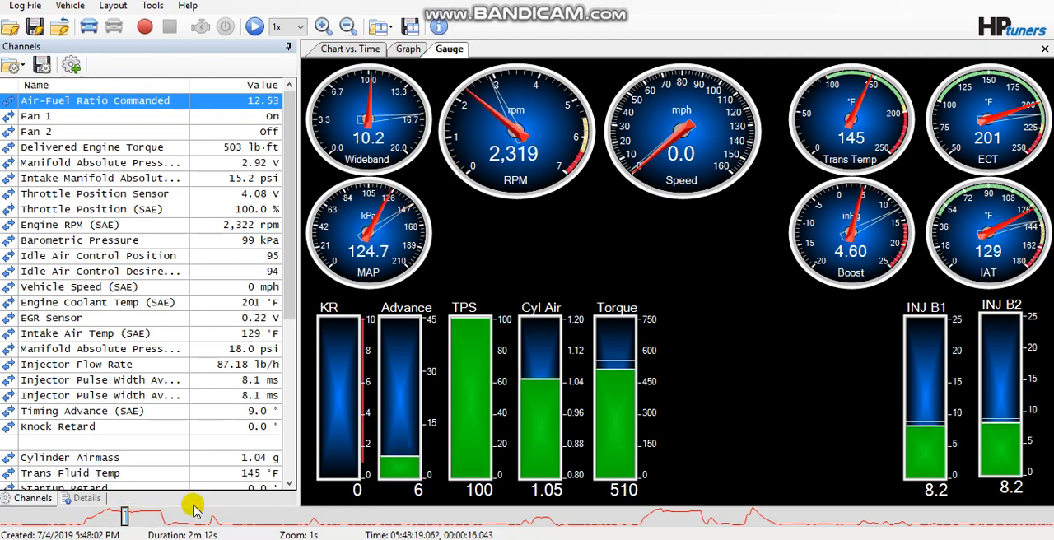
mouse_move(122, 518)
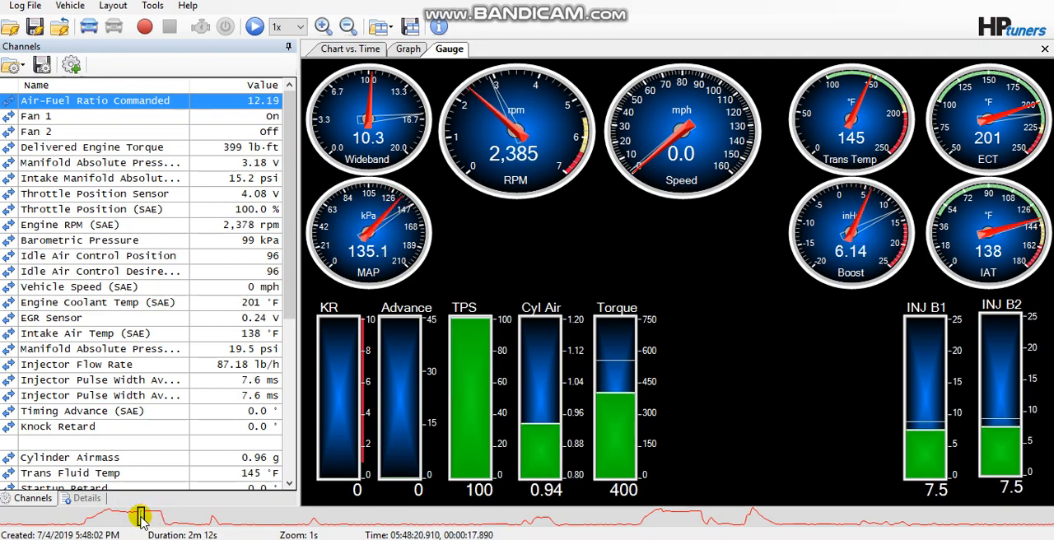
mouse_move(505, 273)
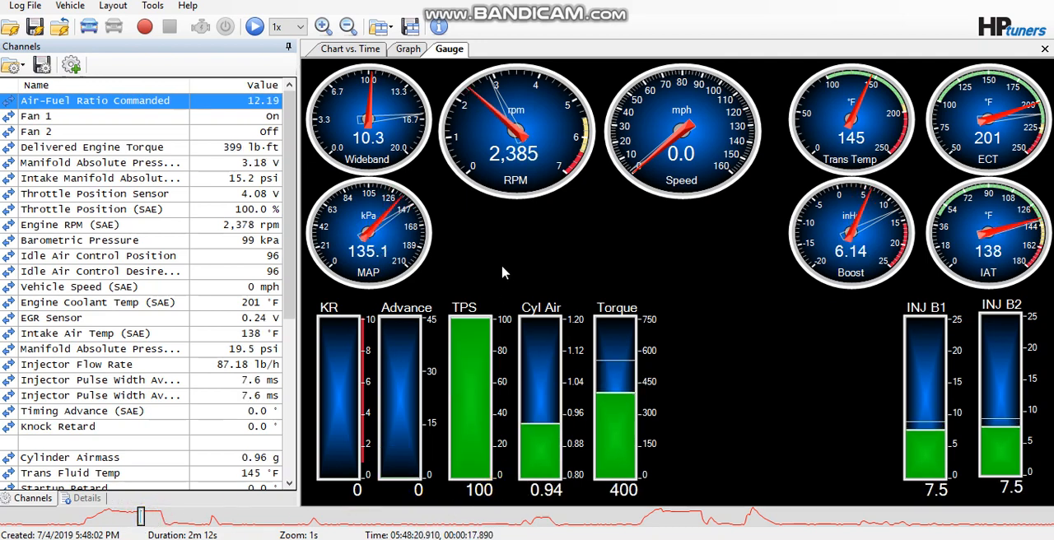
Show the Spark Advance histogram and mark launch cells at 2,200–2,400 rpm, 0.80–1.12 g airmass.
click(408, 49)
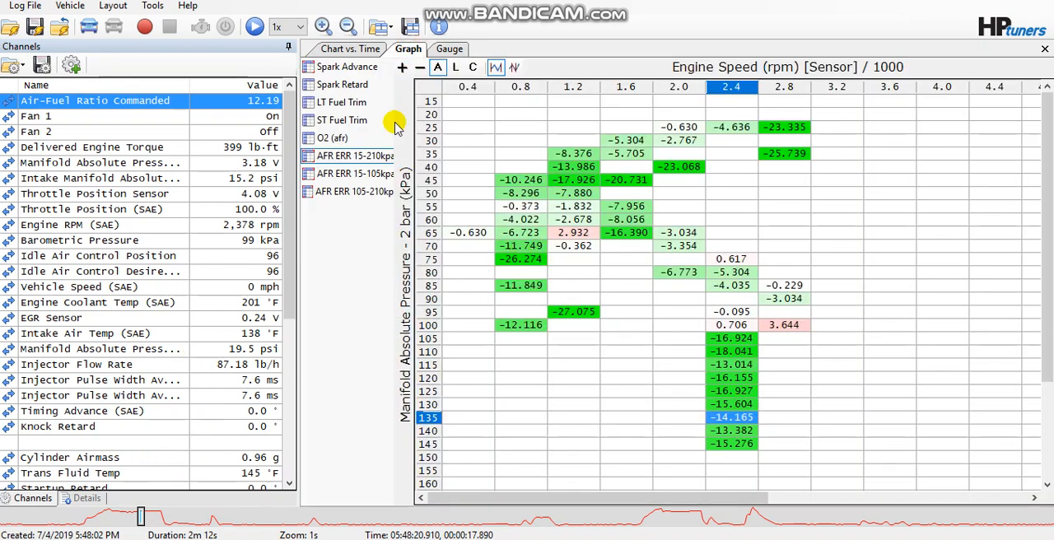
click(344, 84)
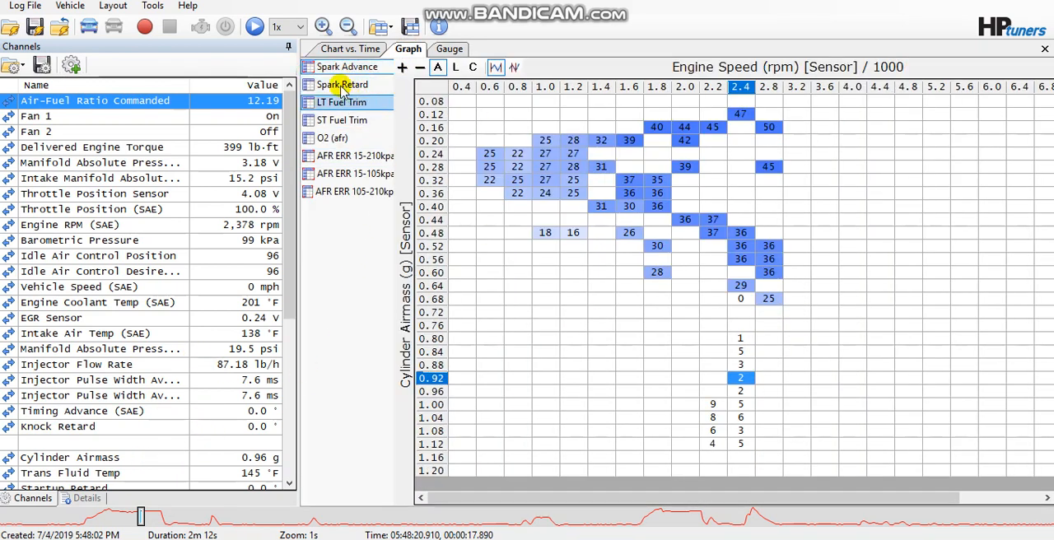
click(342, 85)
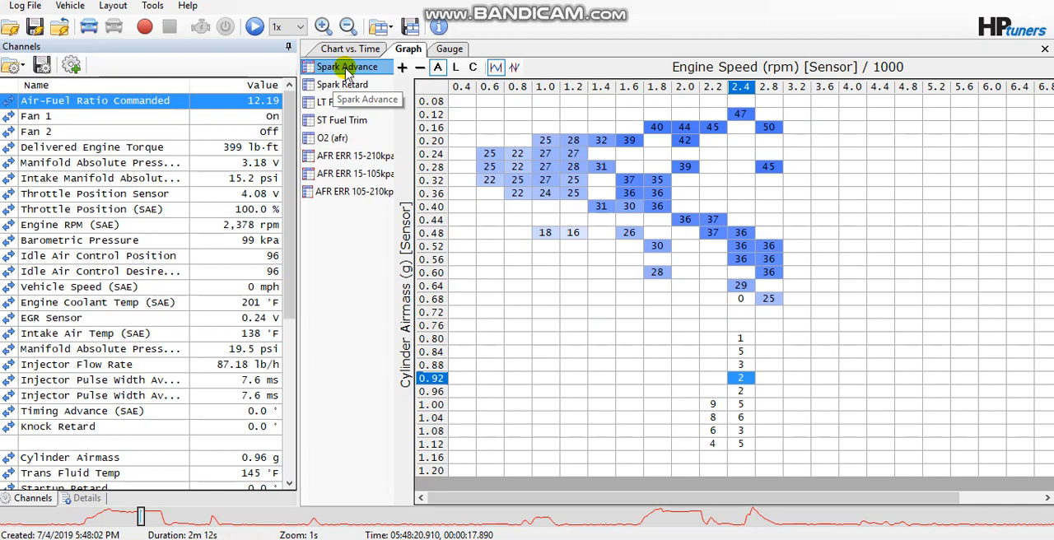
mouse_move(304, 354)
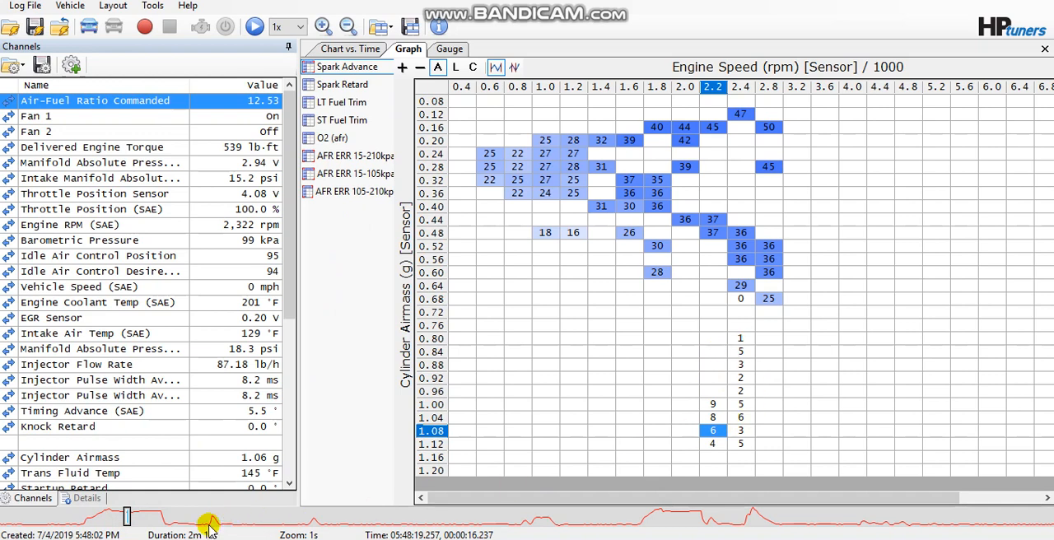
drag(209, 515, 140, 515)
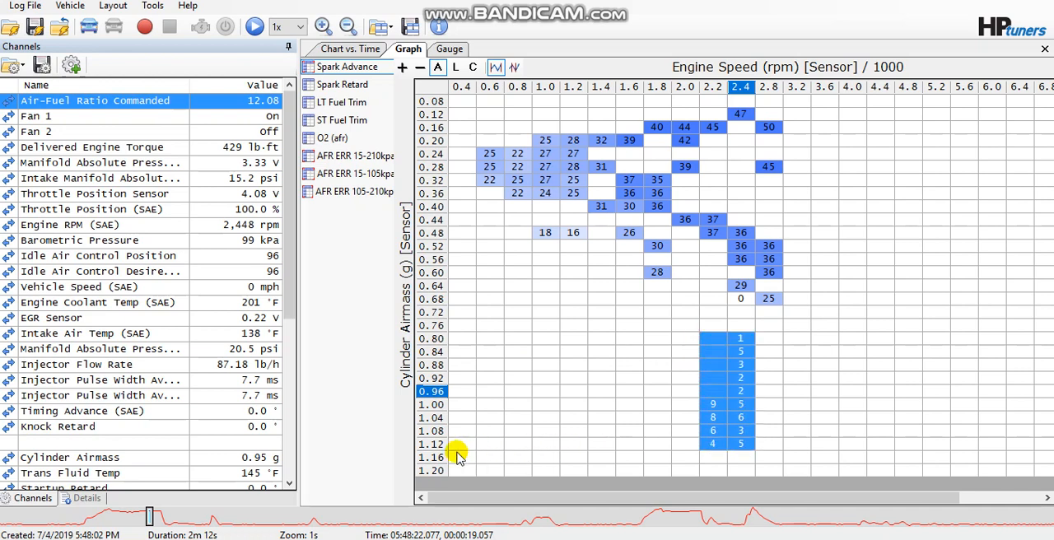
mouse_move(712, 105)
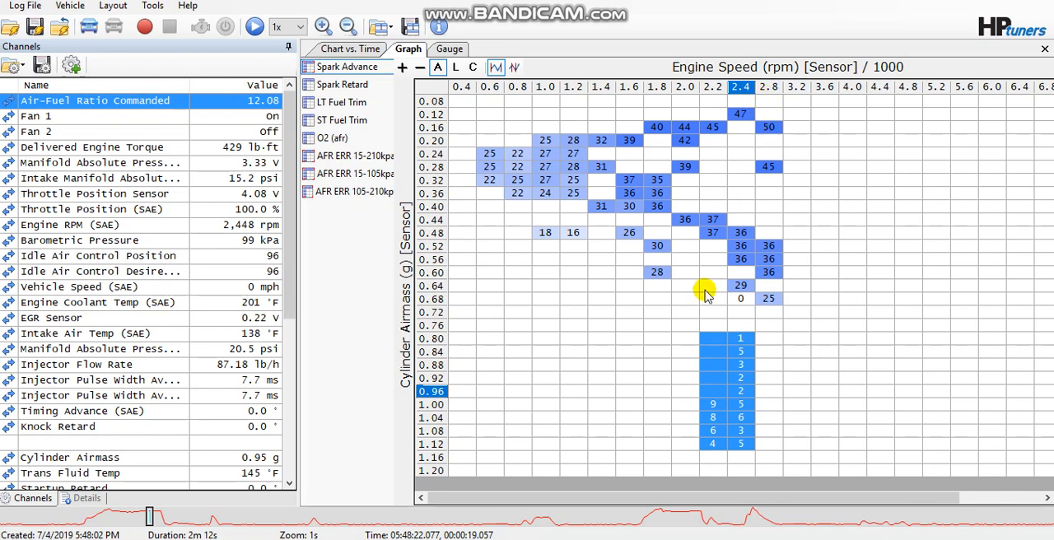
mouse_move(688, 294)
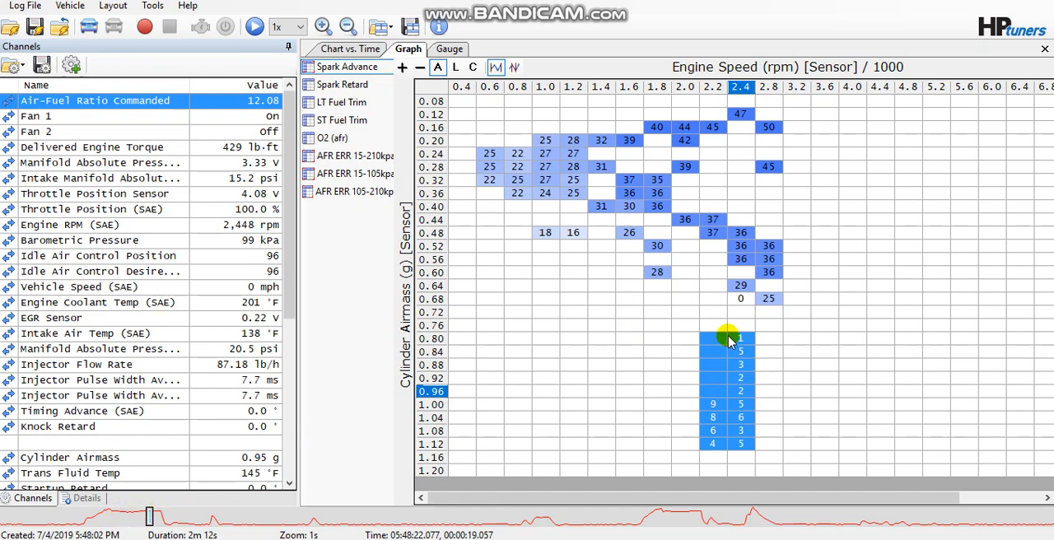
mouse_move(723, 346)
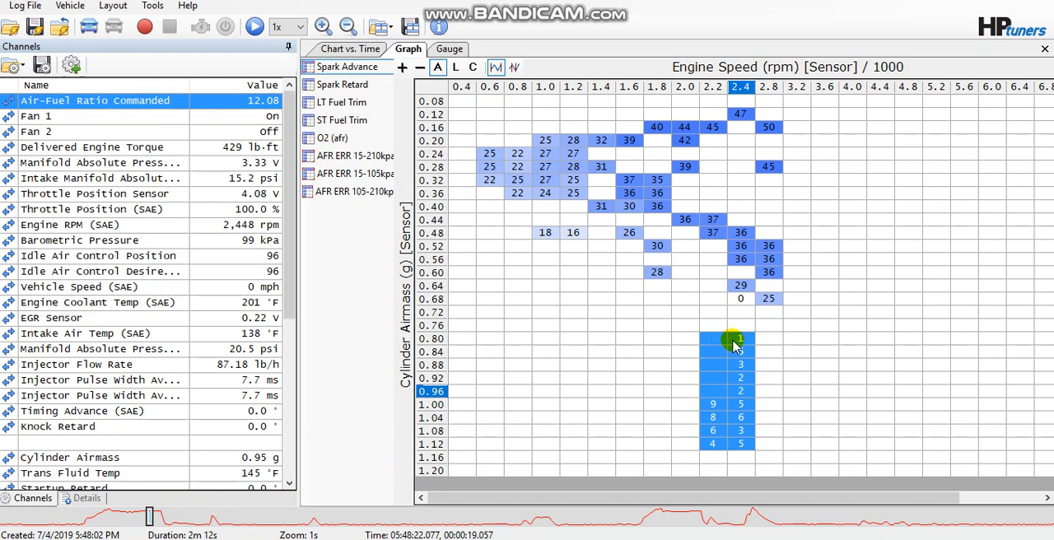
mouse_move(729, 421)
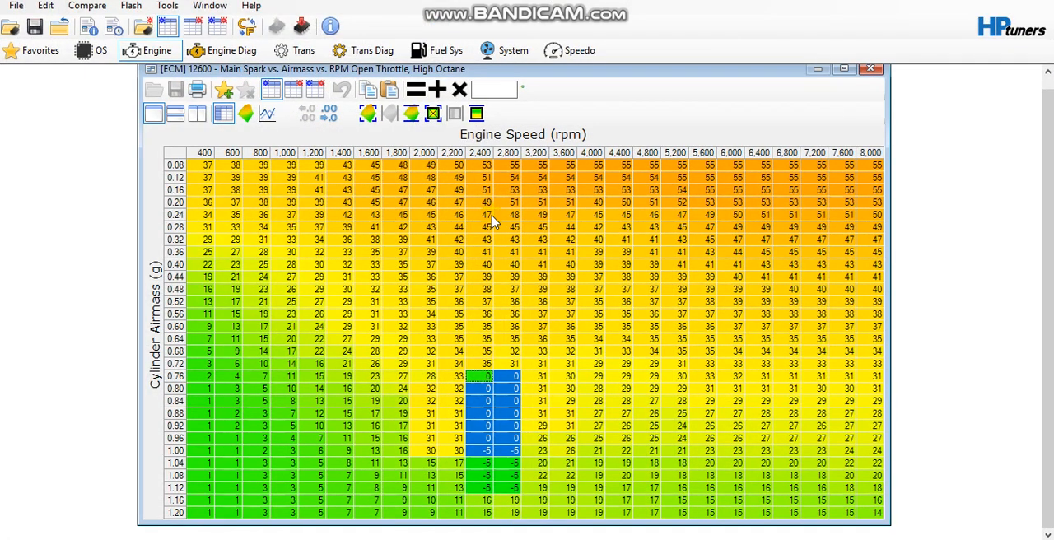
mouse_move(498, 372)
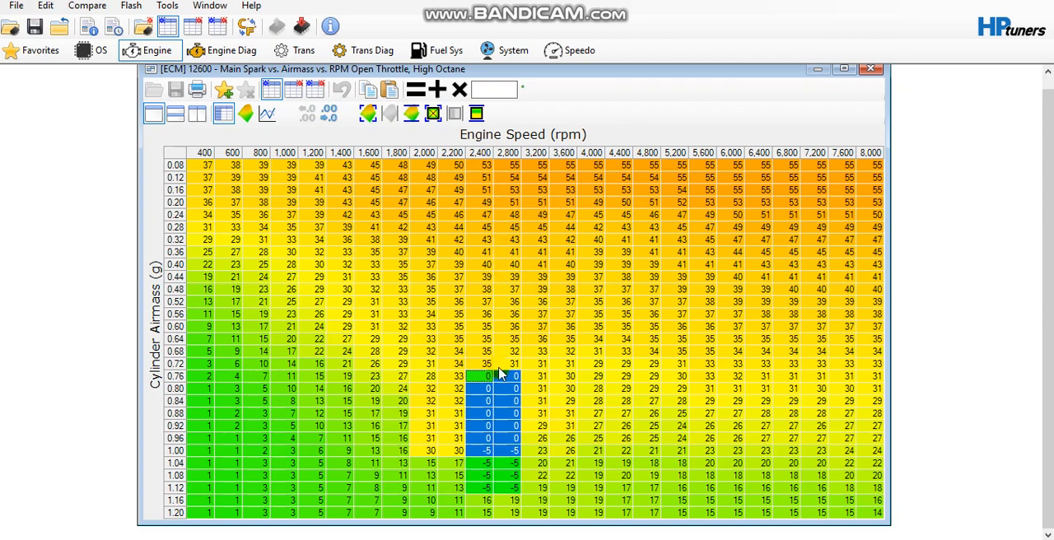
mouse_move(179, 379)
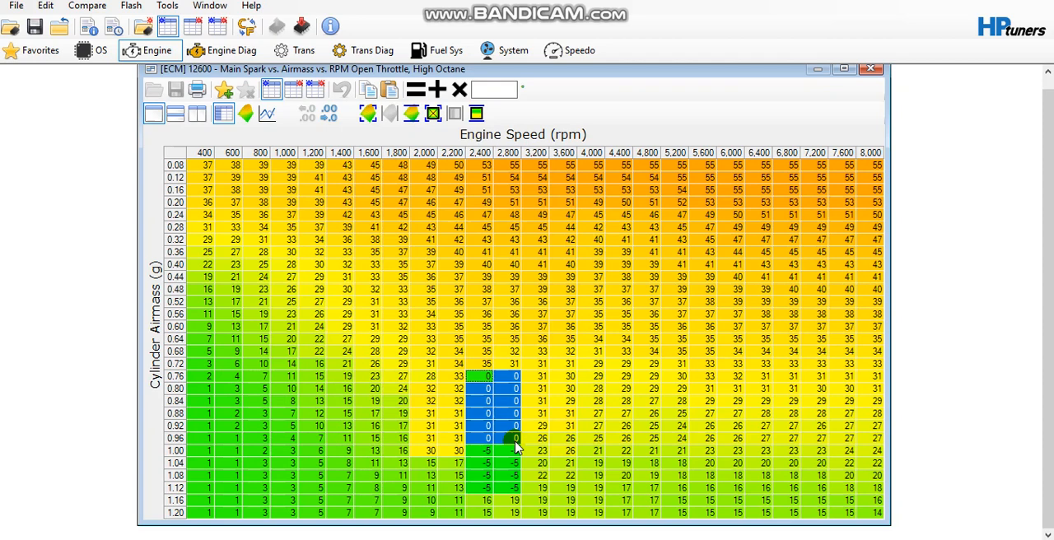
mouse_move(510, 416)
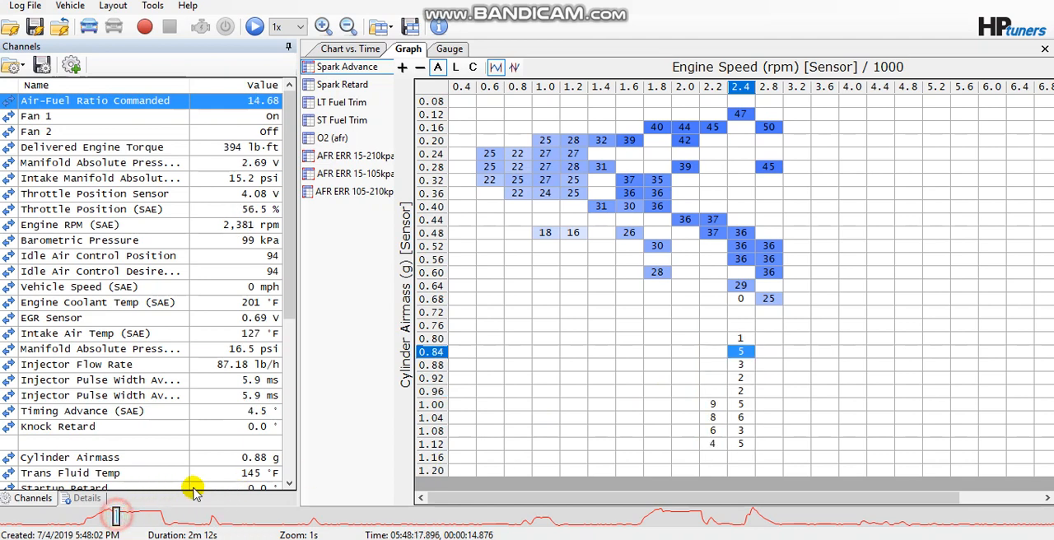
Switch the Scanner back to the Gauge dashboard view.
click(449, 48)
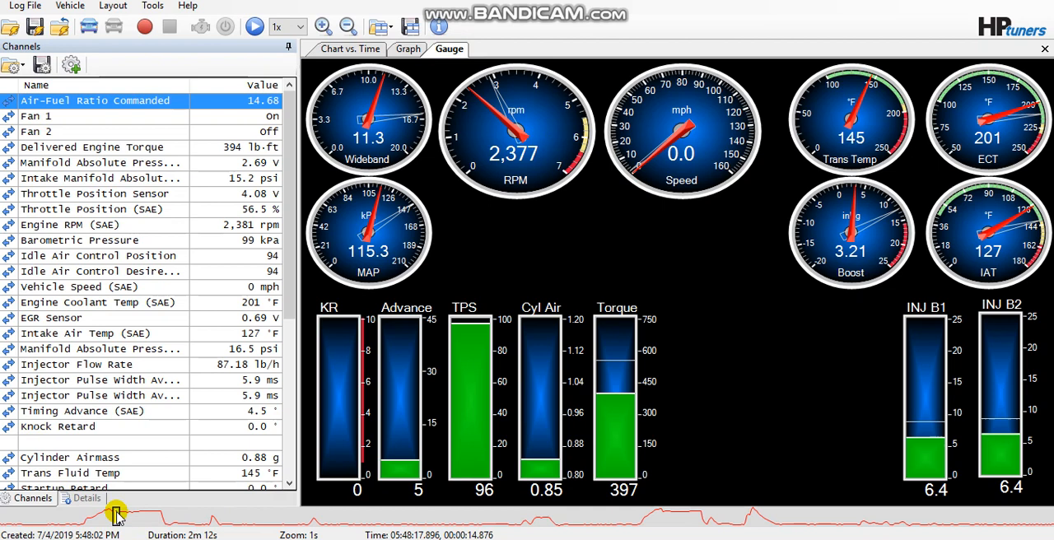
mouse_move(830, 252)
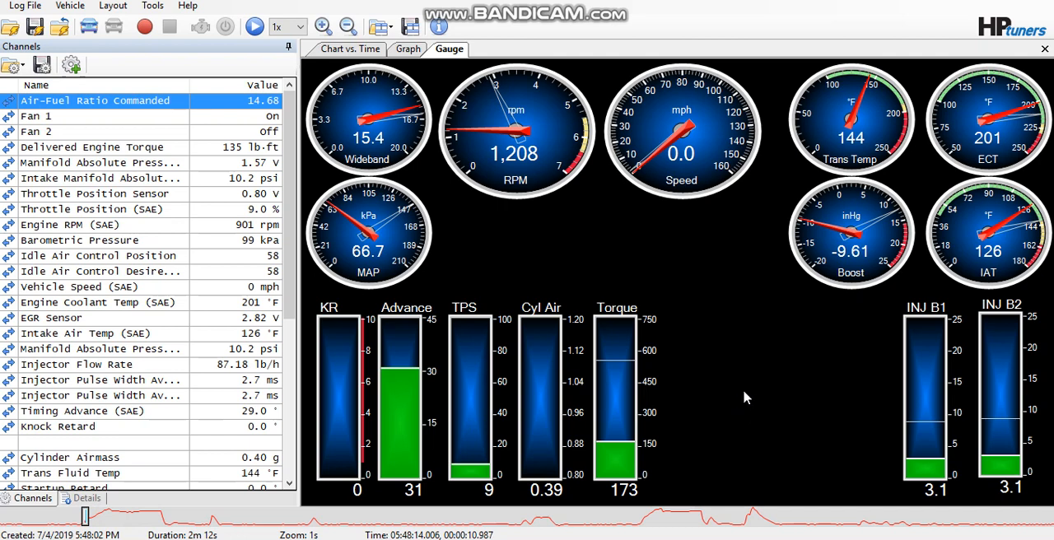
mouse_move(744, 382)
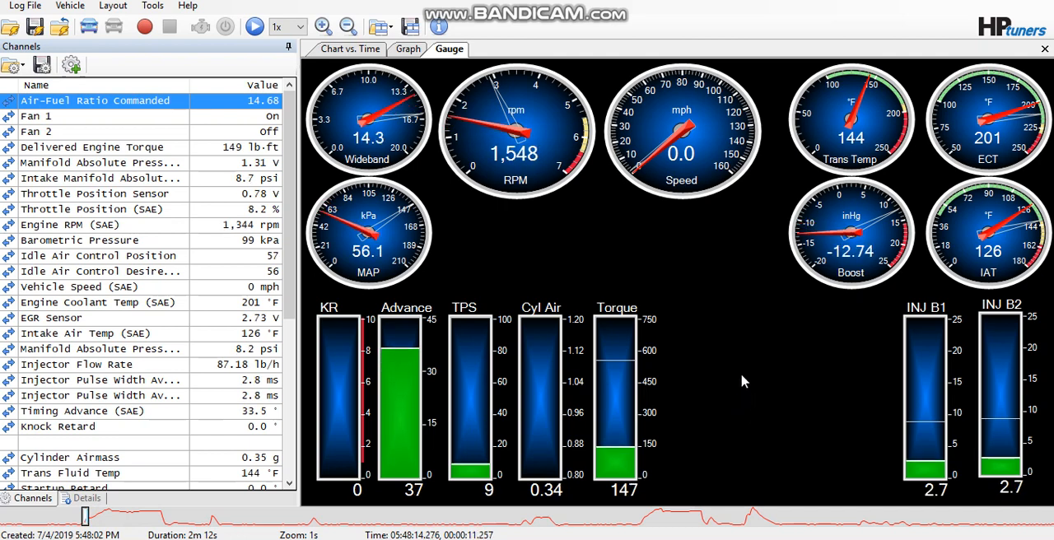
mouse_move(919, 253)
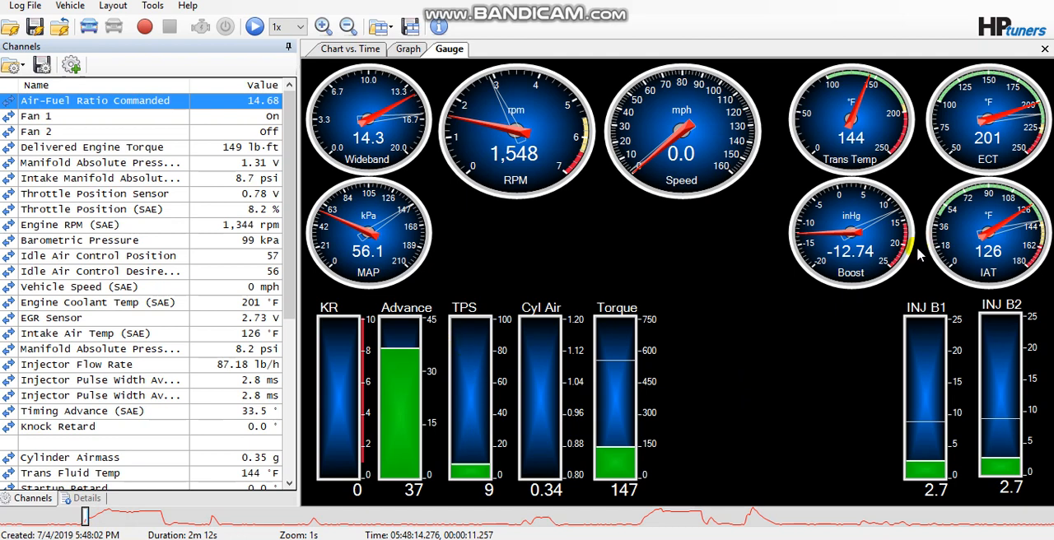
mouse_move(777, 298)
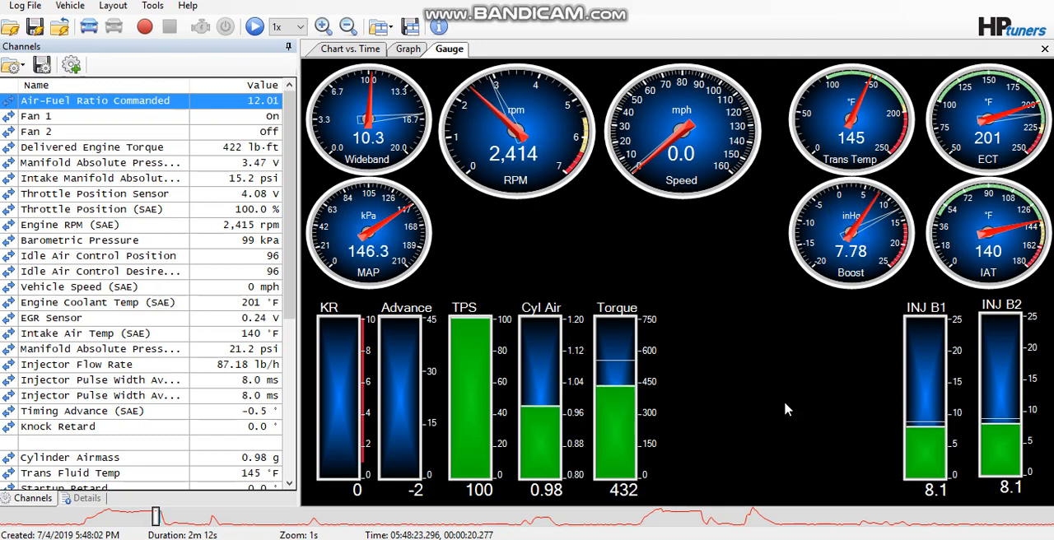
mouse_move(741, 384)
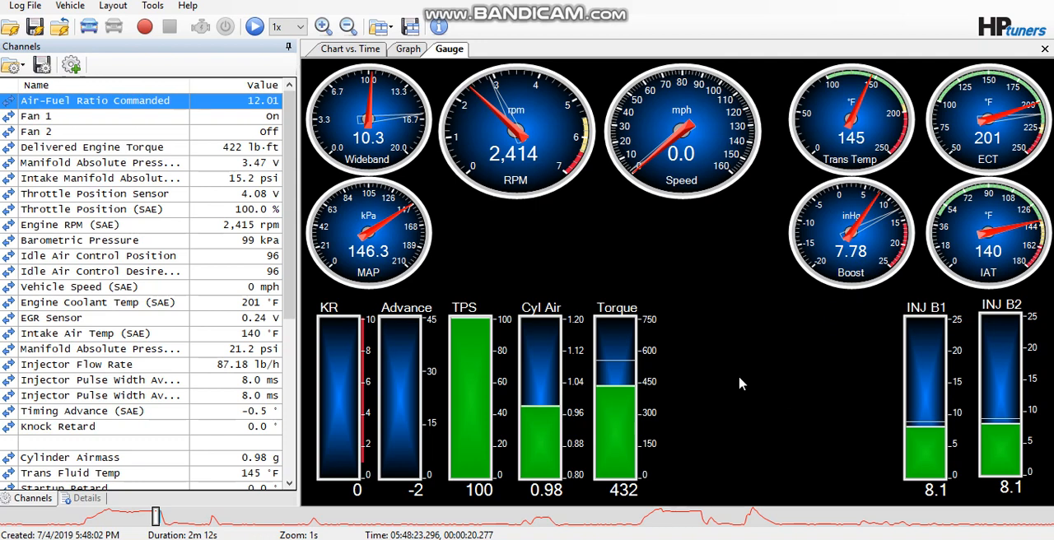
mouse_move(393, 336)
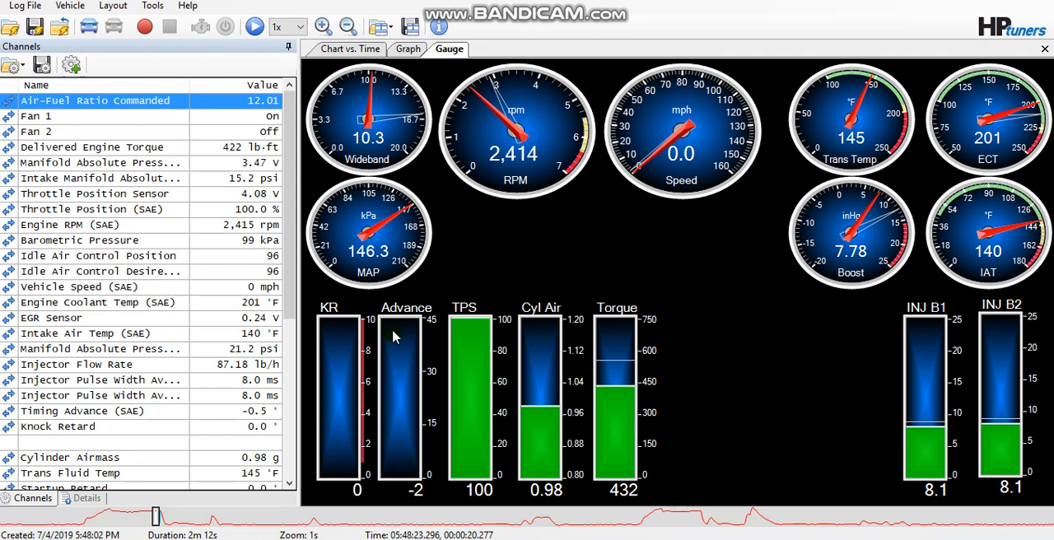
mouse_move(401, 445)
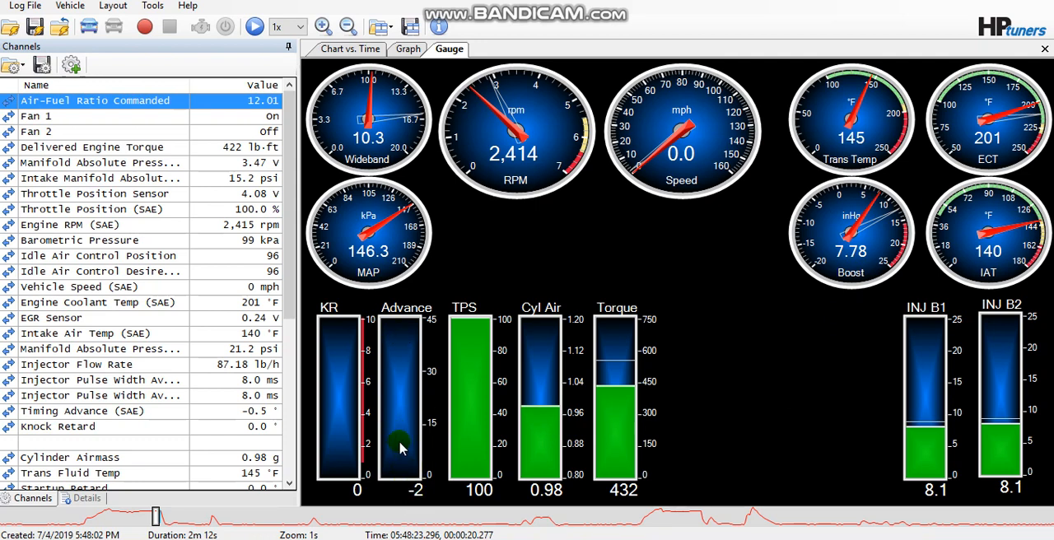
mouse_move(399, 422)
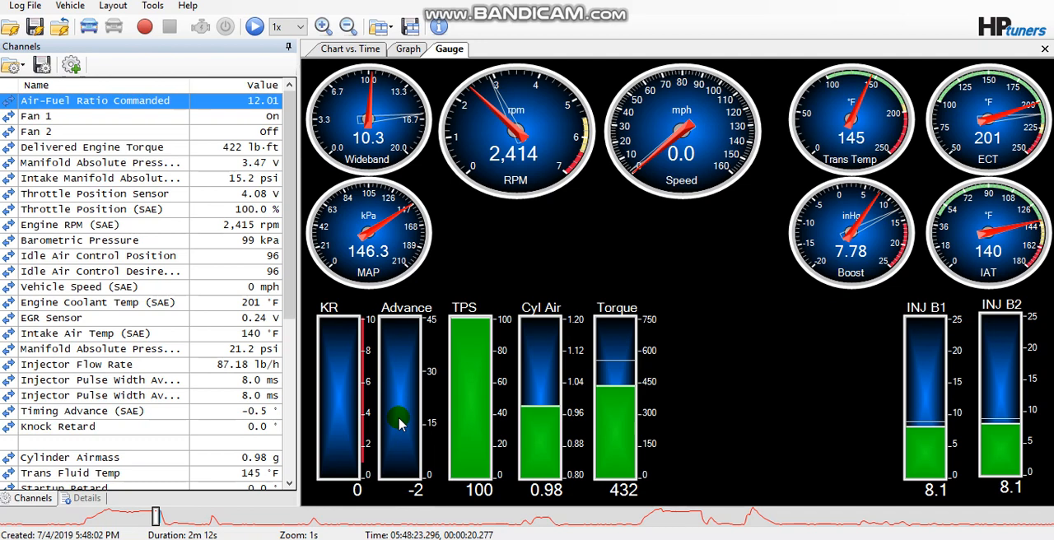
mouse_move(486, 107)
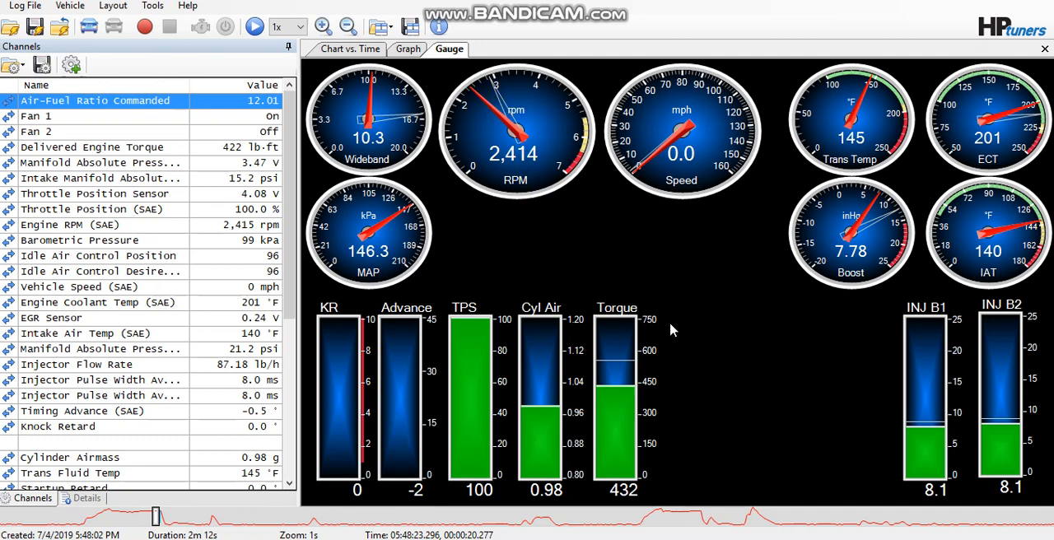
mouse_move(717, 374)
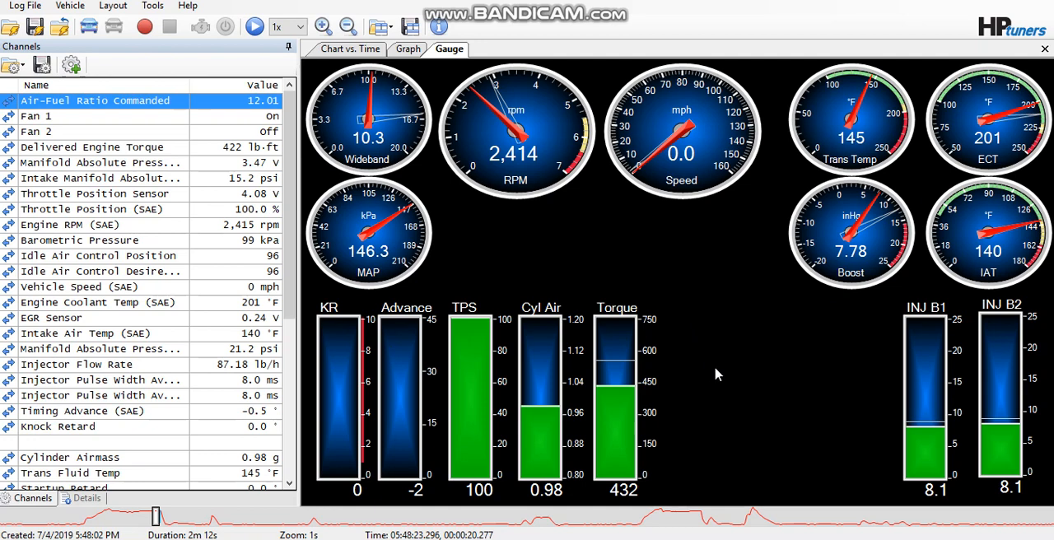
mouse_move(726, 287)
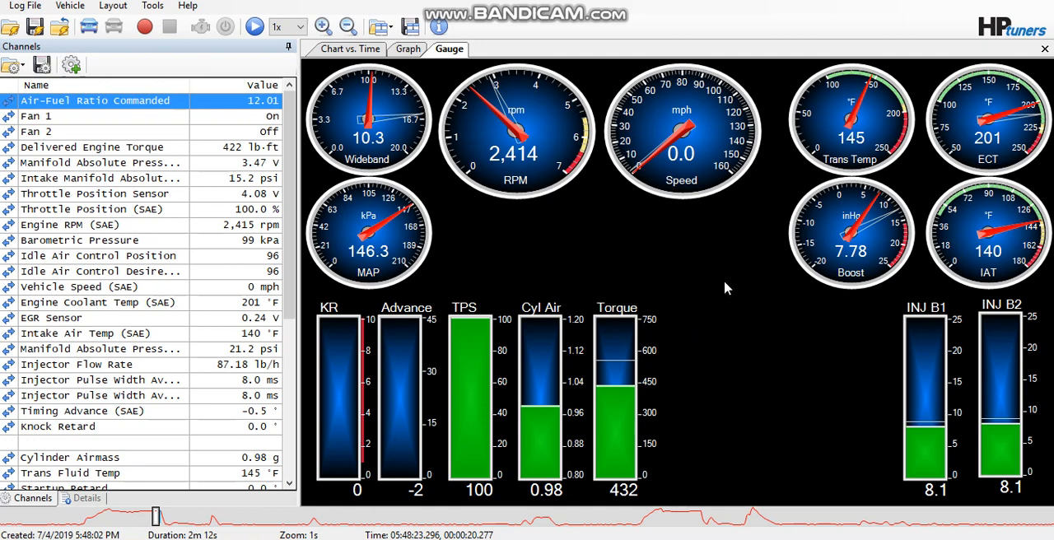
Show the AFR ERR 15-210kpa histogram from the logged graphs.
click(407, 49)
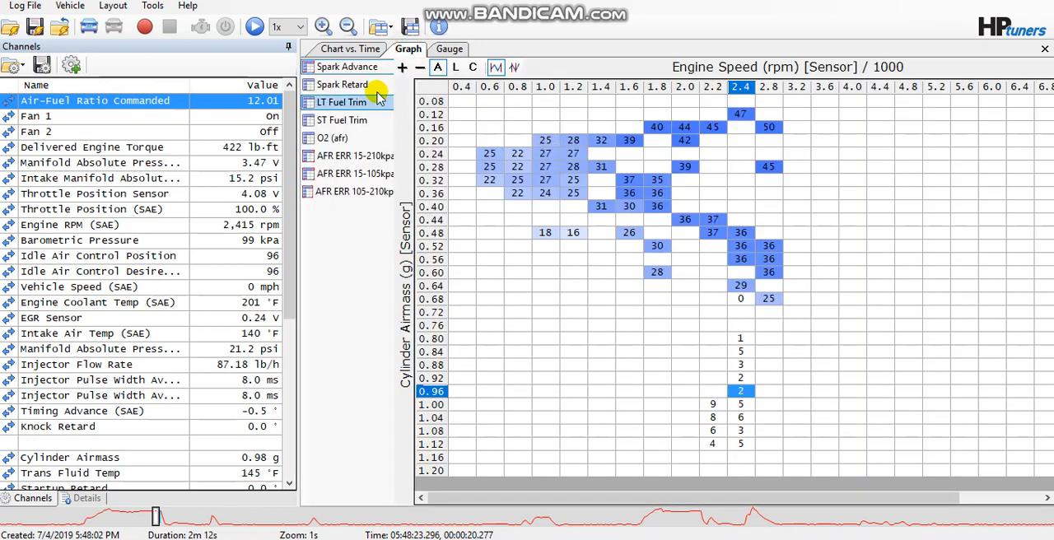
click(355, 156)
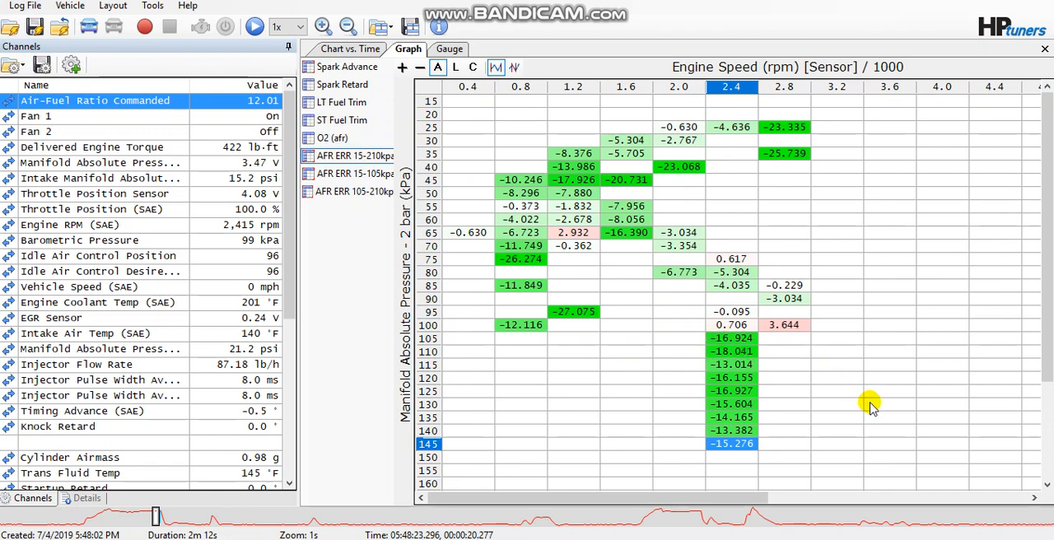
mouse_move(725, 344)
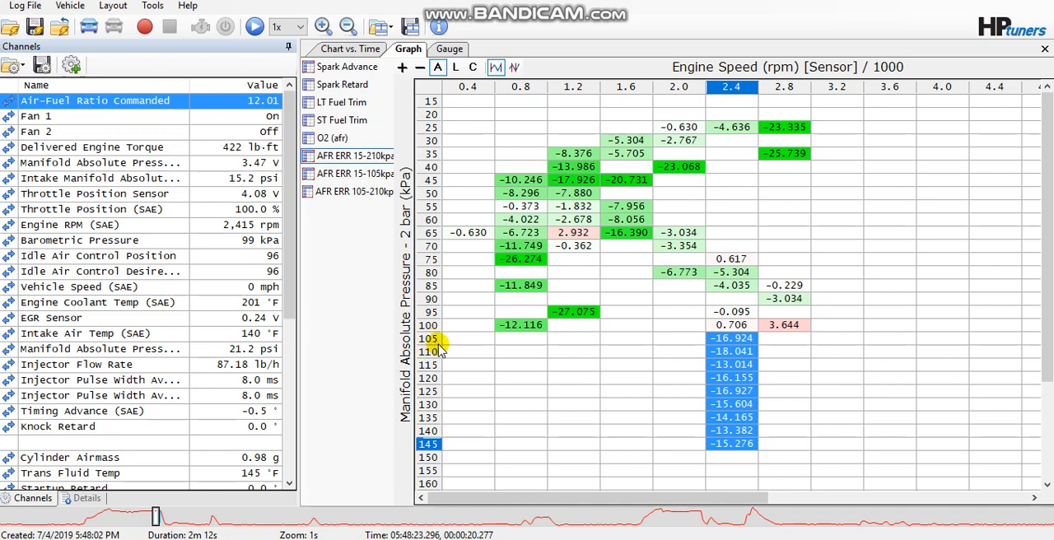
mouse_move(576, 383)
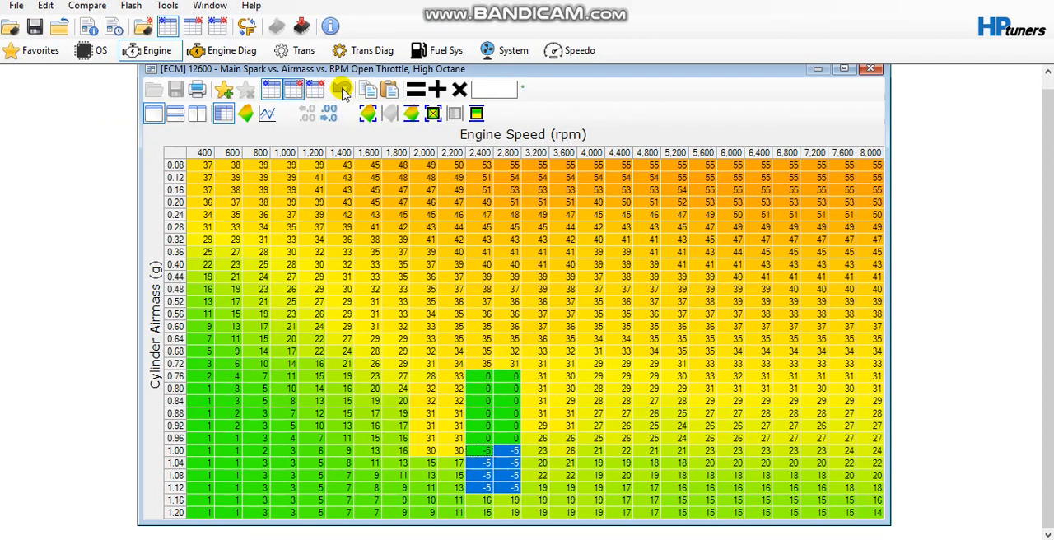
mouse_move(779, 91)
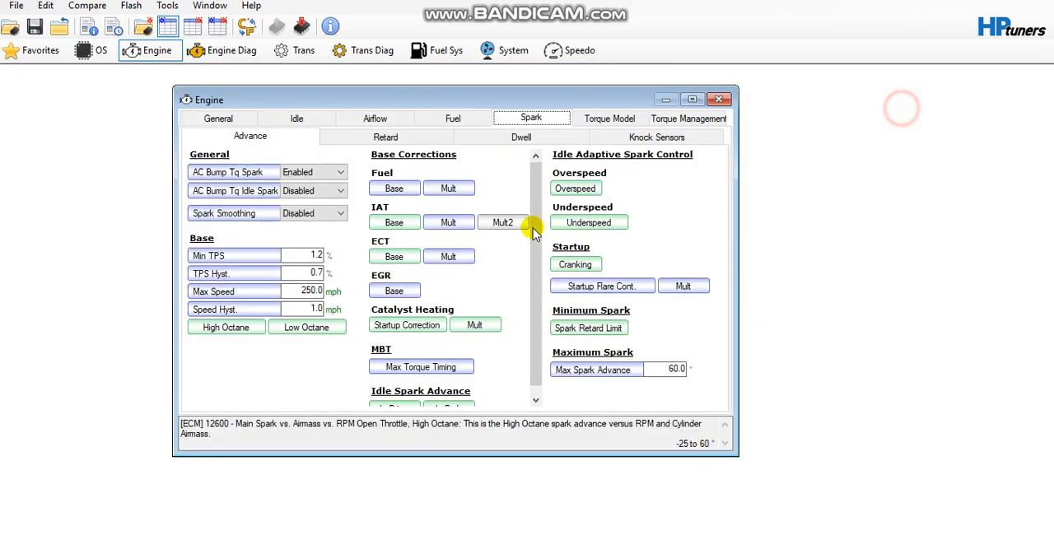
Bring up the Airflow settings in the Engine editor.
click(375, 118)
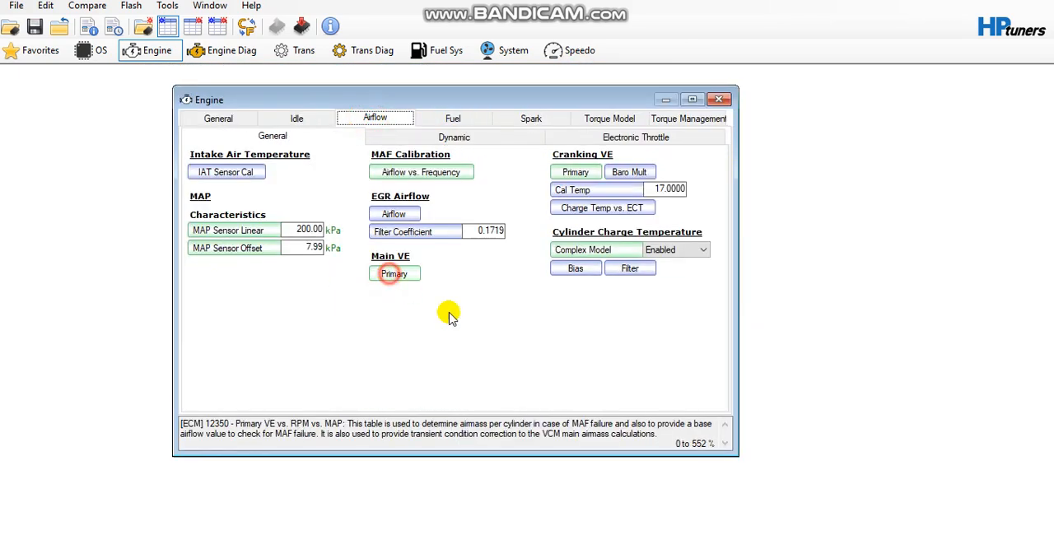
Open the Primary VE vs. RPM vs. MAP table under Main VE.
click(393, 274)
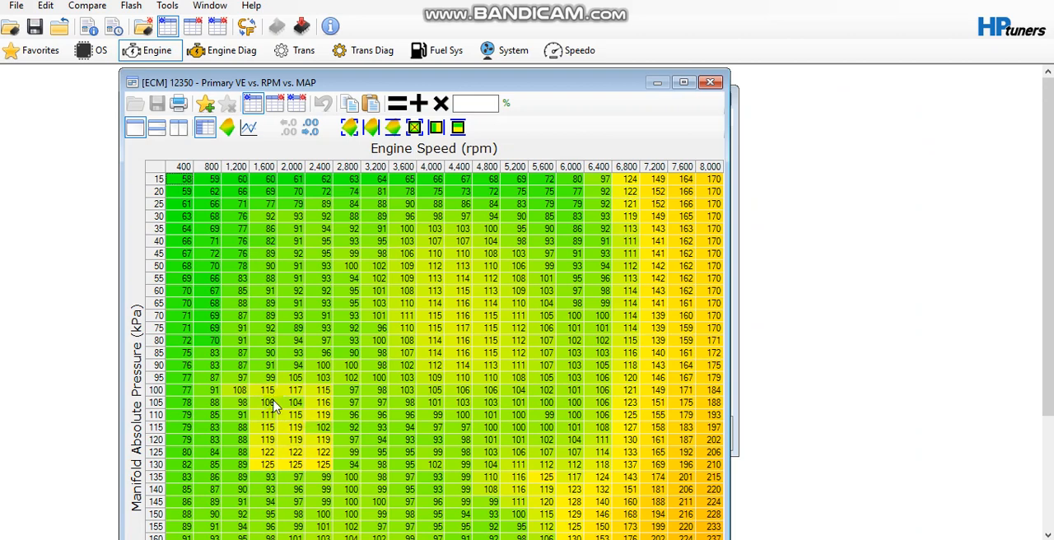
mouse_move(336, 397)
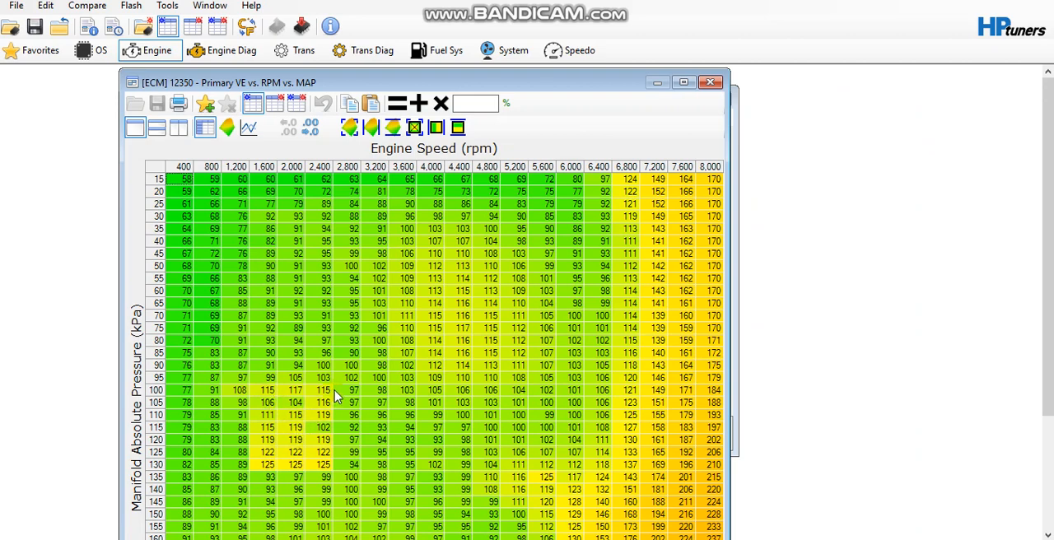
mouse_move(313, 468)
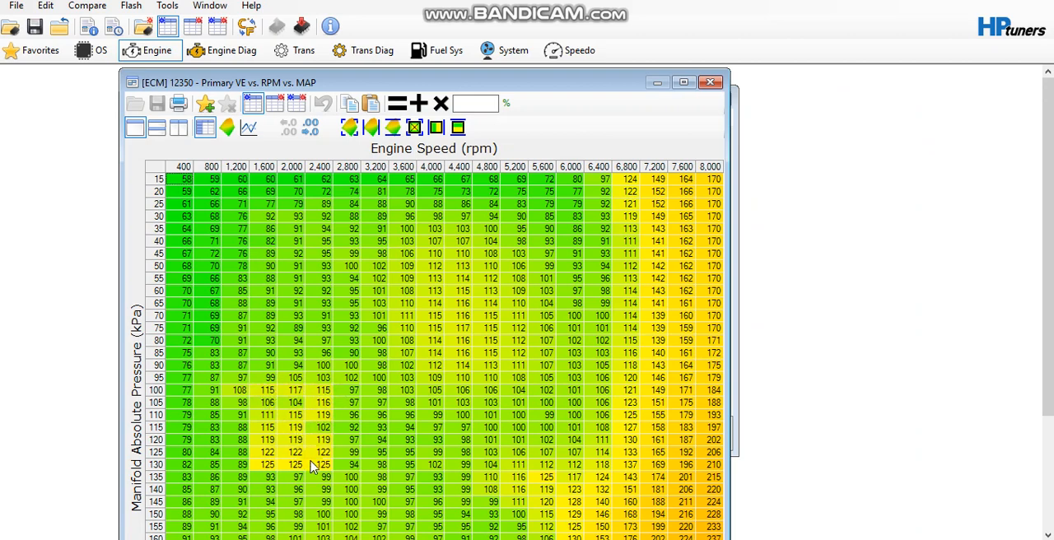
mouse_move(239, 303)
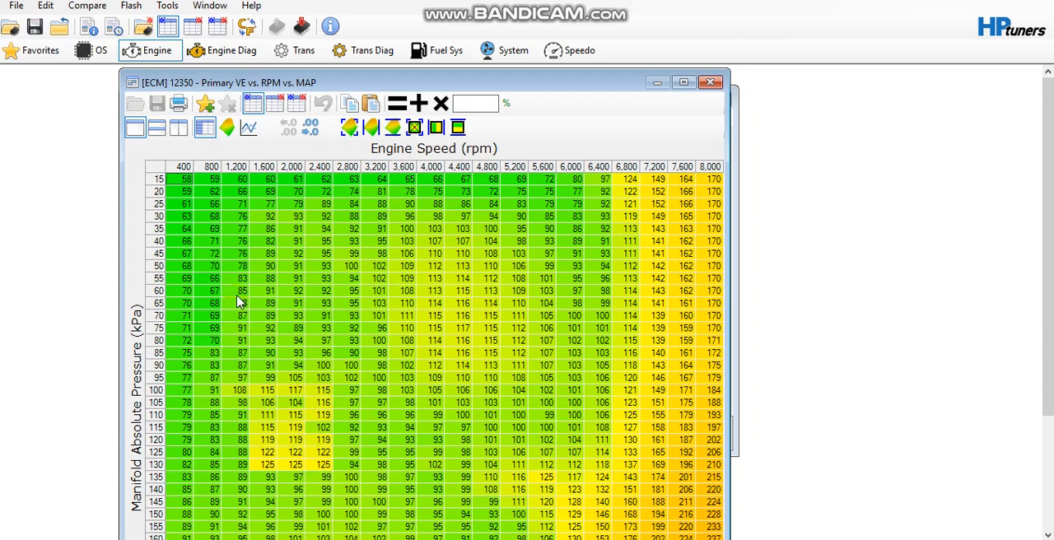
mouse_move(398, 328)
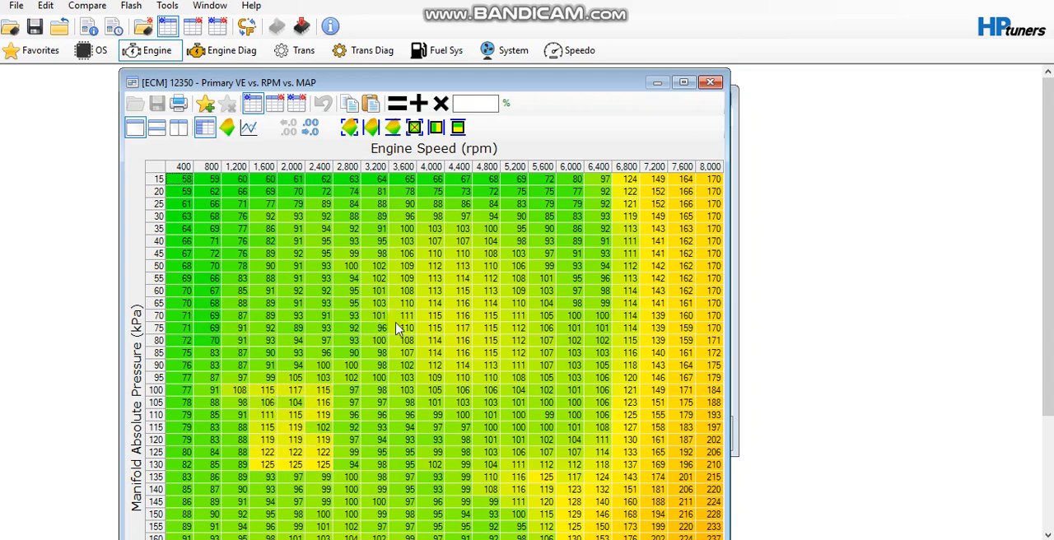
mouse_move(412, 371)
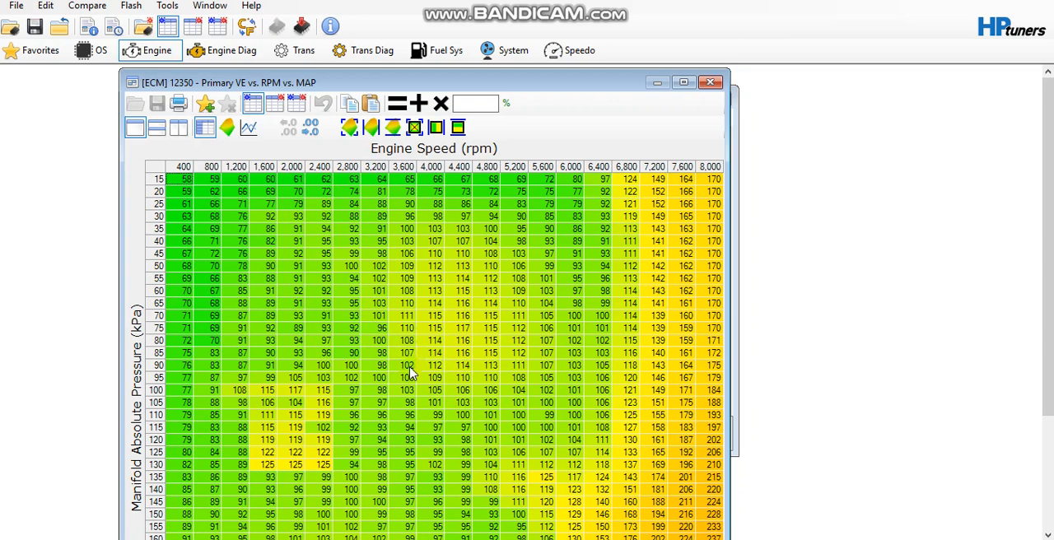
mouse_move(585, 392)
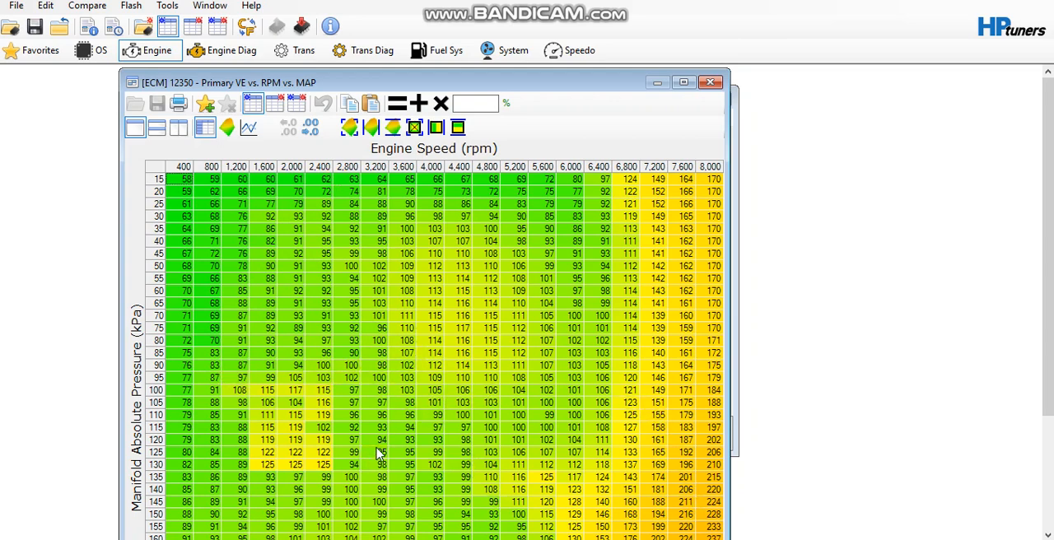
mouse_move(472, 344)
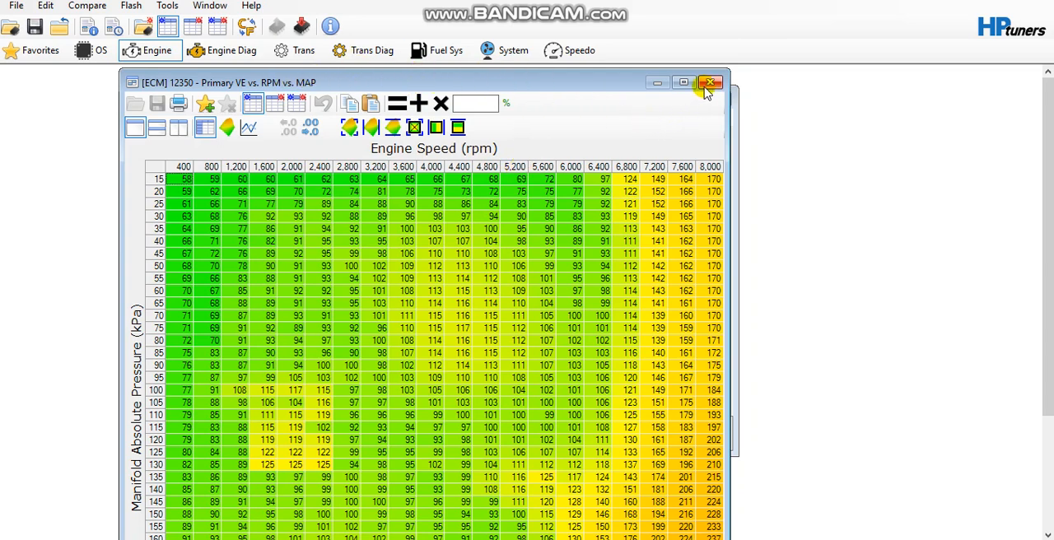
Close the Primary VE table and show the Spark Advance histogram again.
click(710, 83)
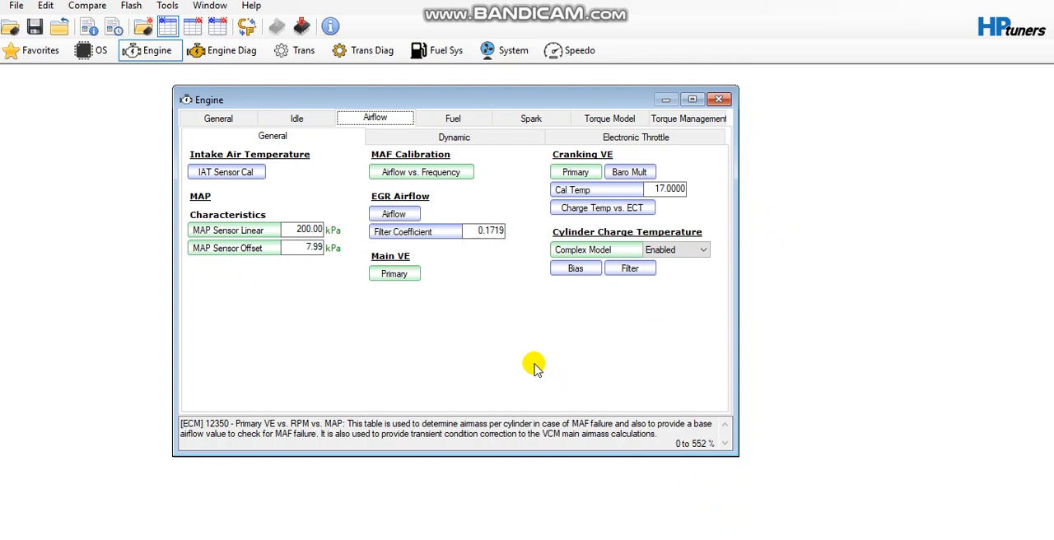
mouse_move(445, 303)
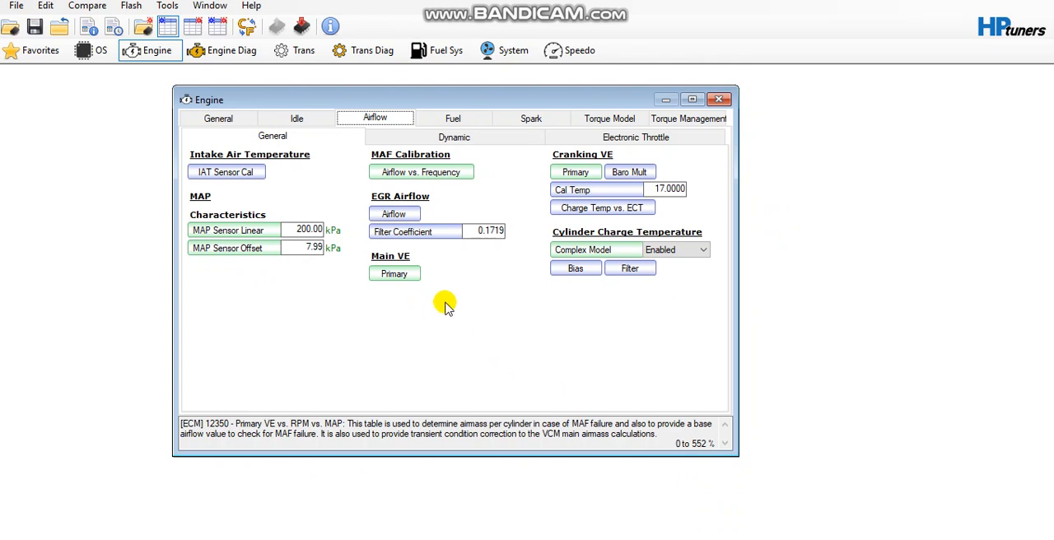
mouse_move(480, 335)
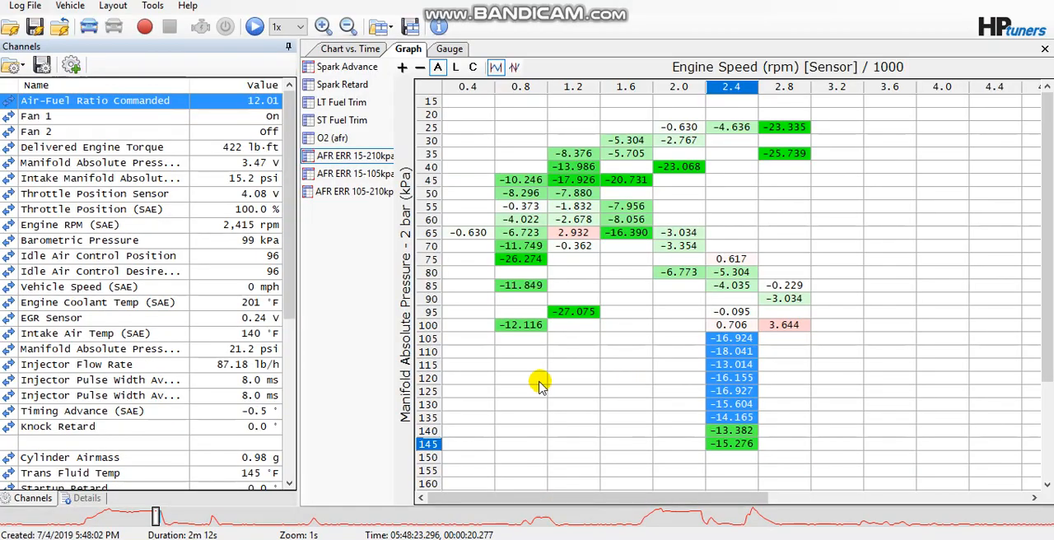
mouse_move(449, 49)
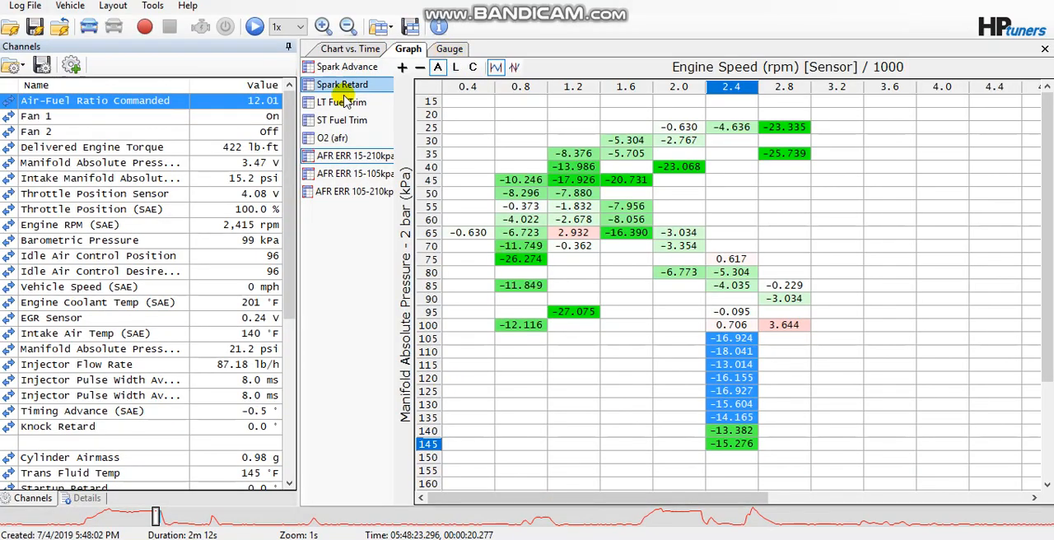
click(347, 66)
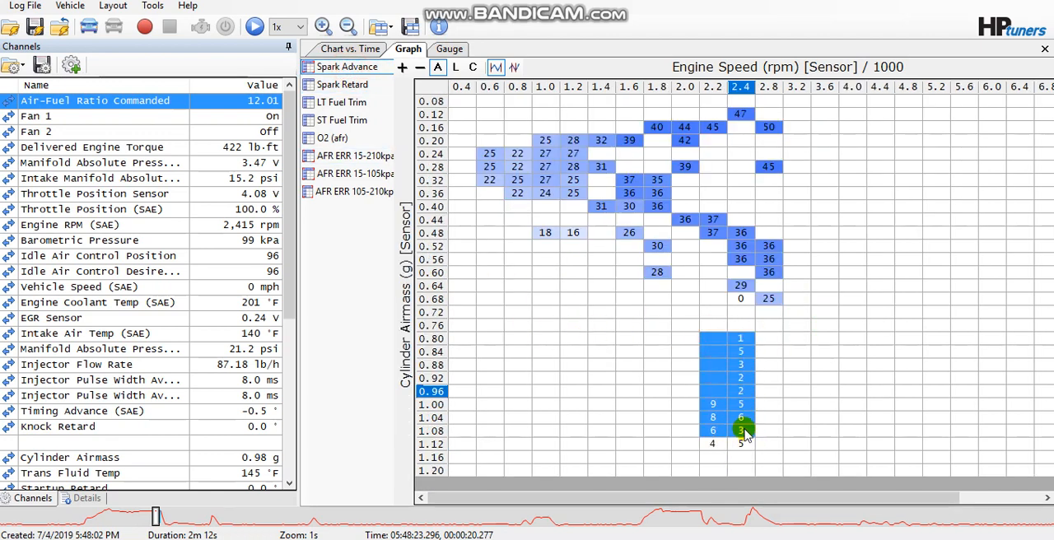
mouse_move(758, 321)
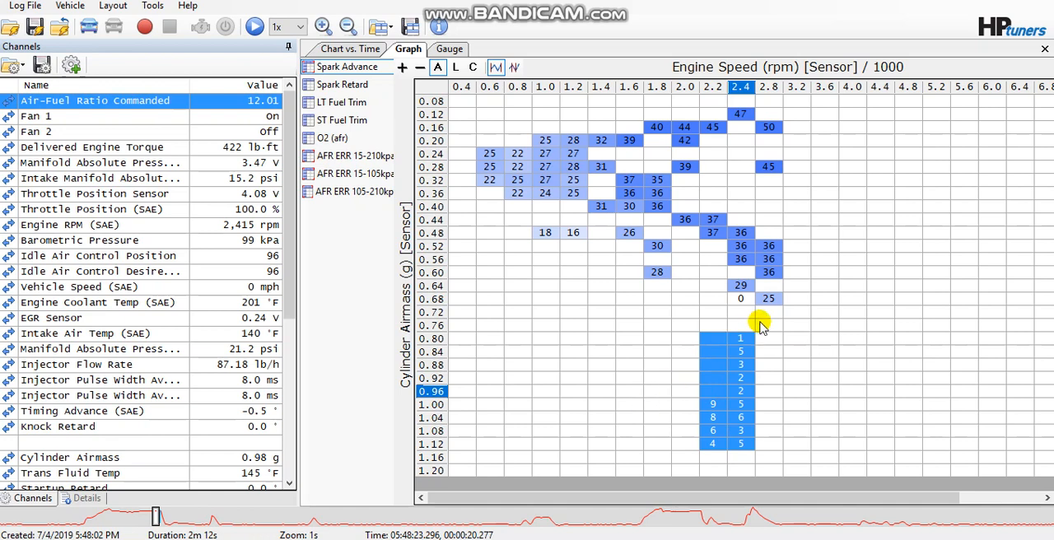
mouse_move(684, 337)
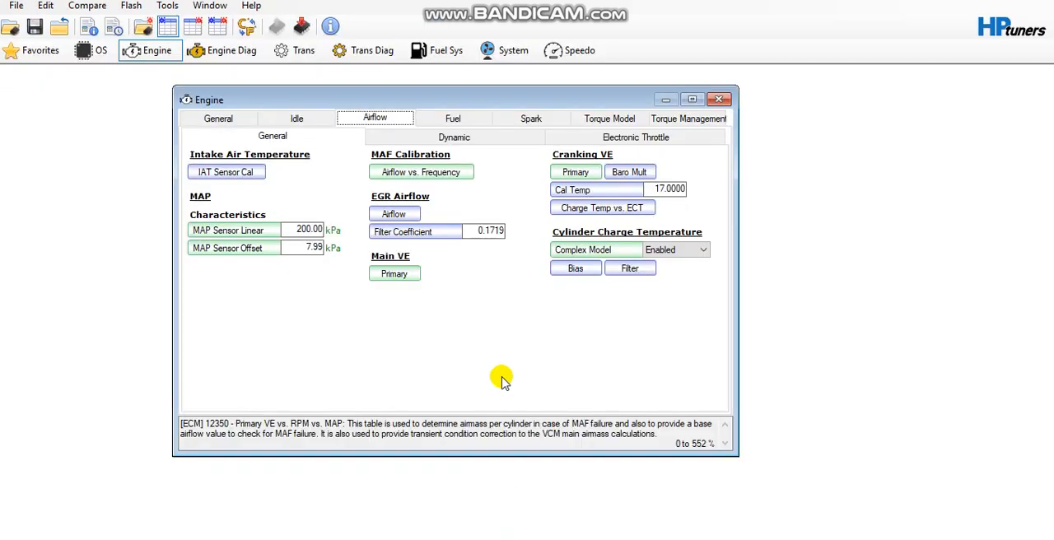
Reopen the High Octane main spark table and return to the logged scanner data.
click(531, 118)
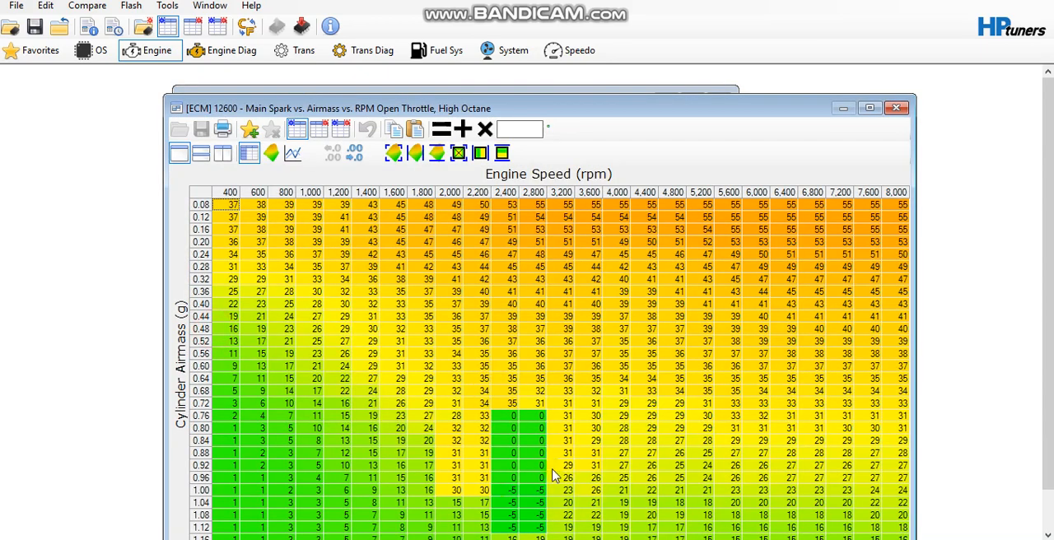
mouse_move(508, 426)
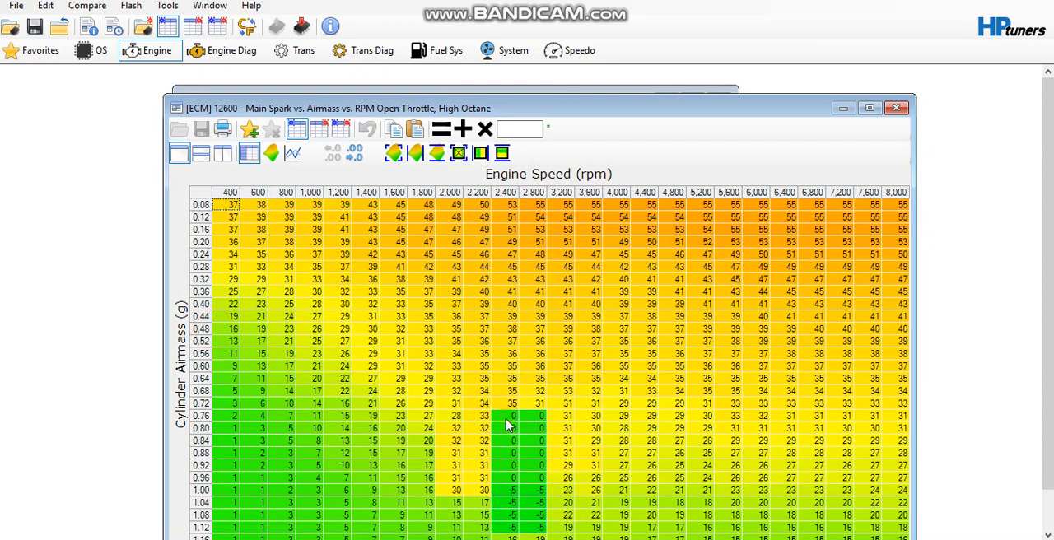
mouse_move(971, 229)
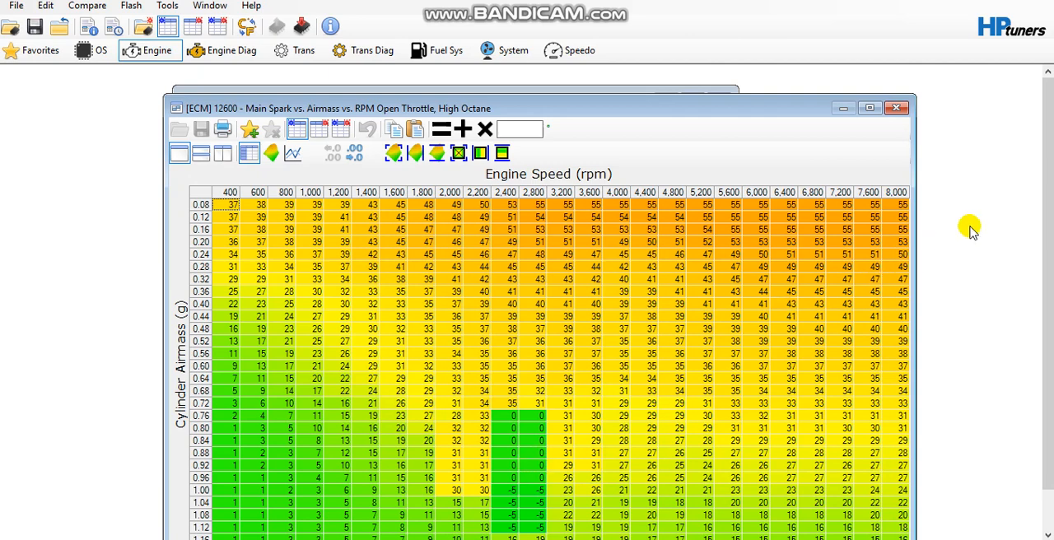
click(231, 204)
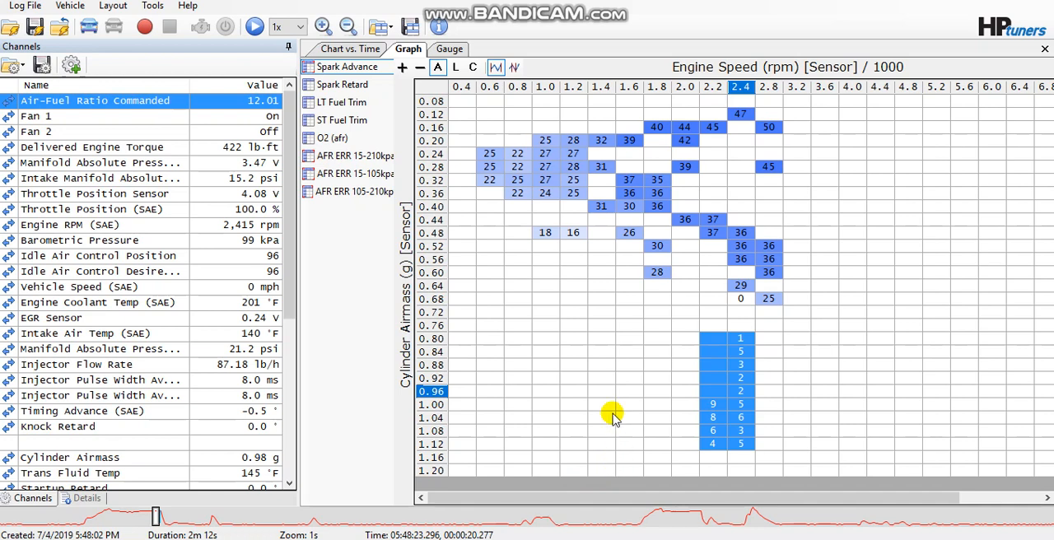
mouse_move(609, 329)
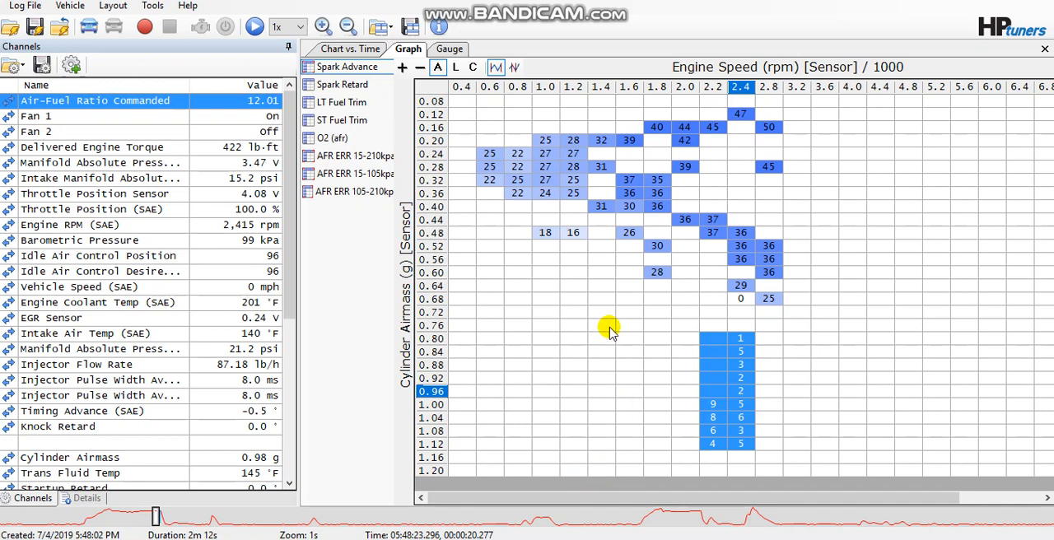
mouse_move(601, 321)
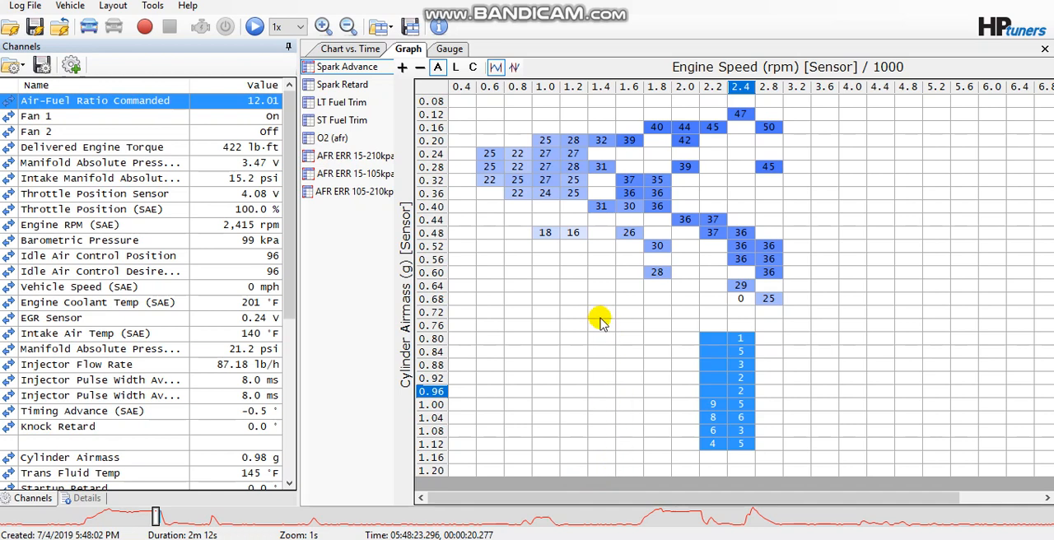